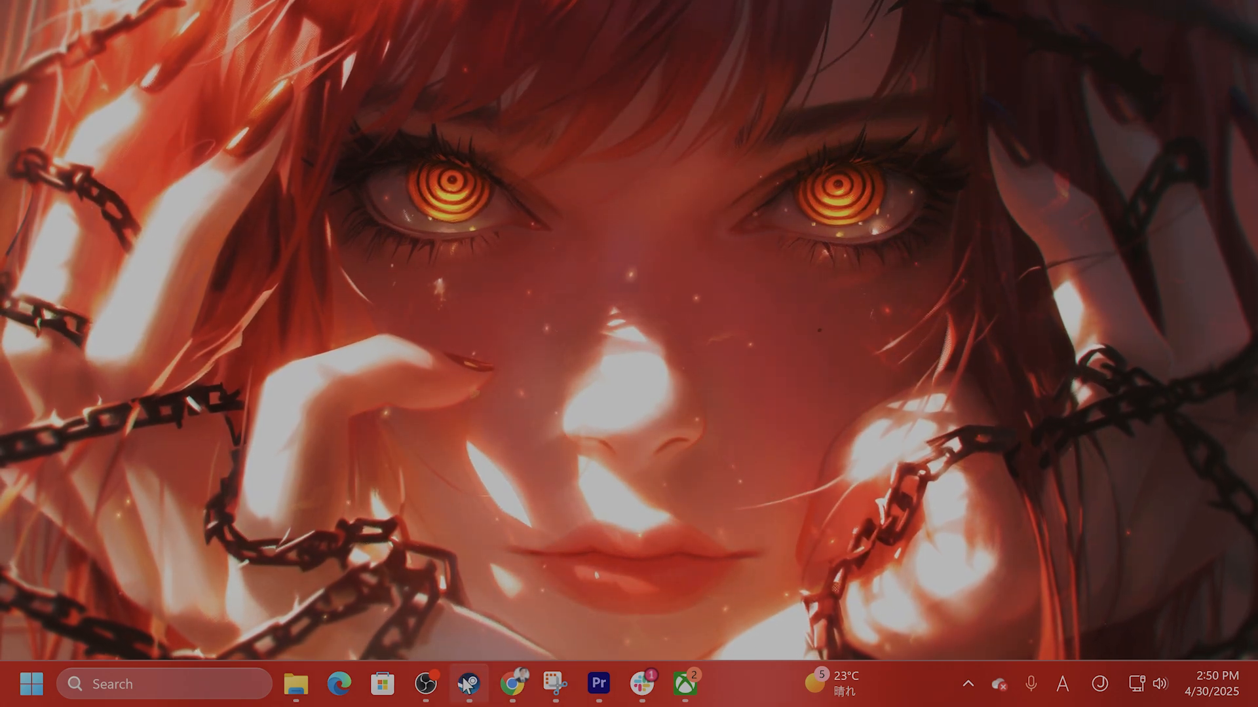
- Launch Steam and select System Shock in the library list
{"action": "left_click", "coordinate": [468, 683]}
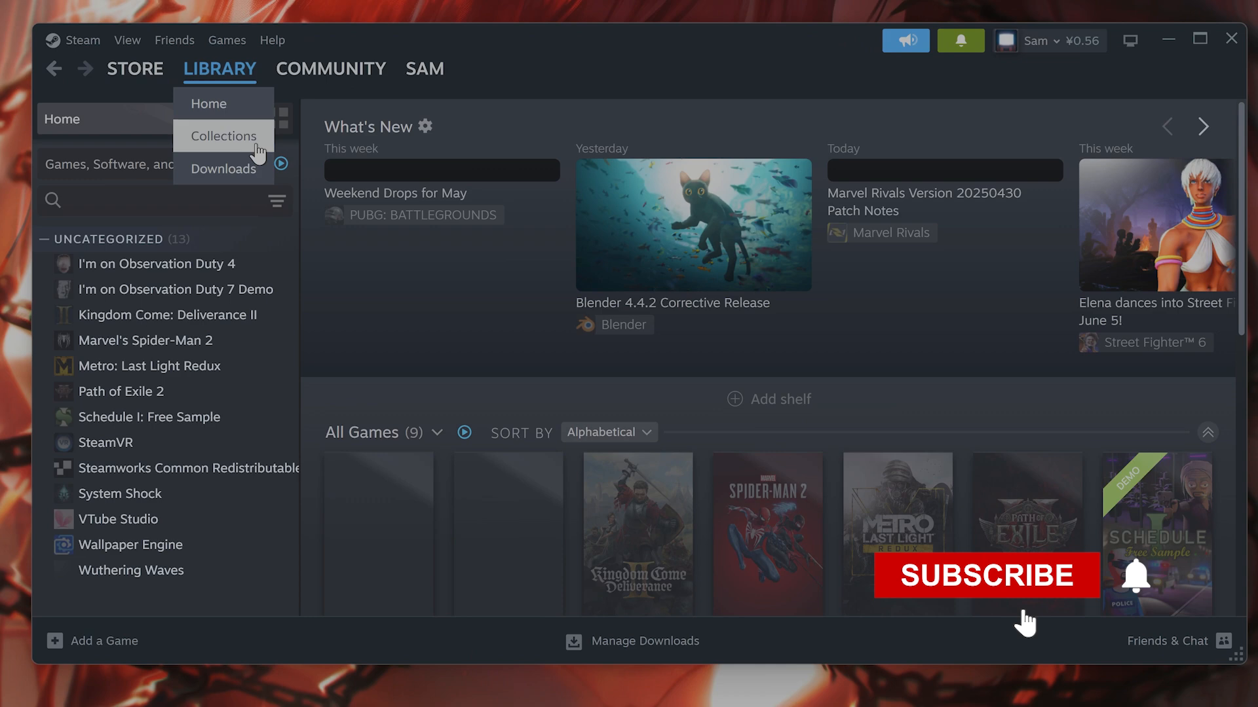
{"action": "left_click", "coordinate": [121, 493]}
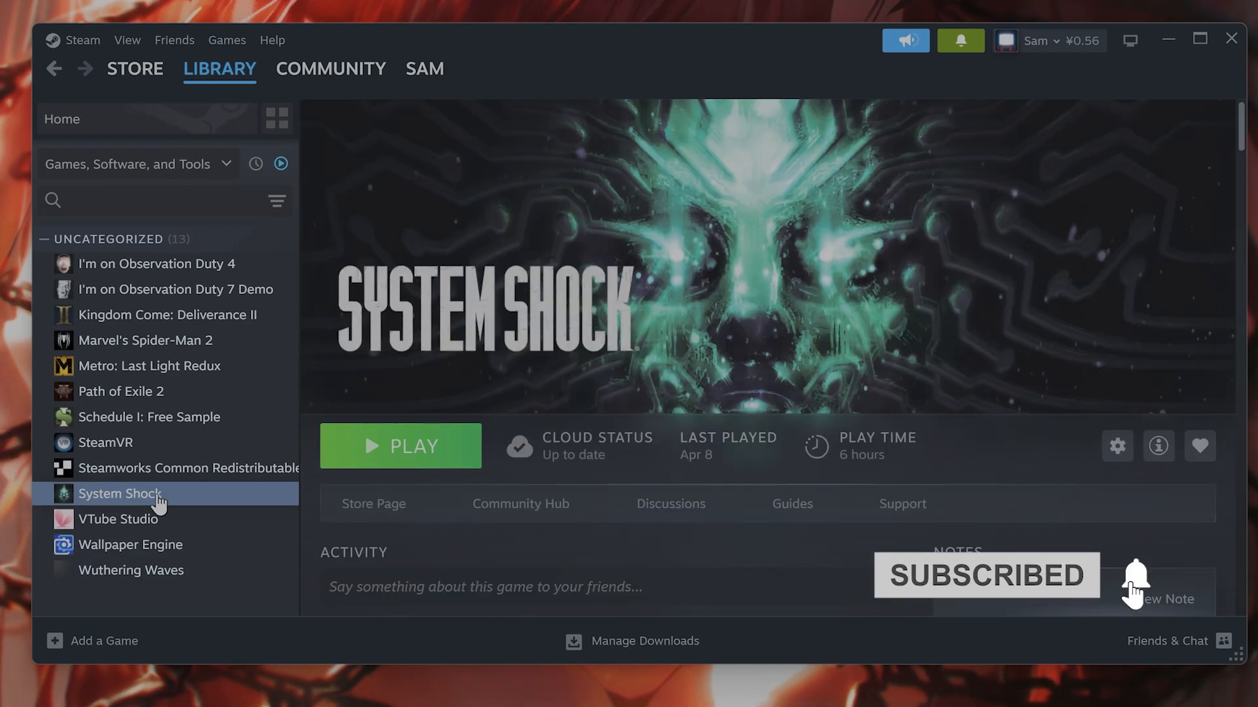
{"action": "left_click", "coordinate": [1116, 446]}
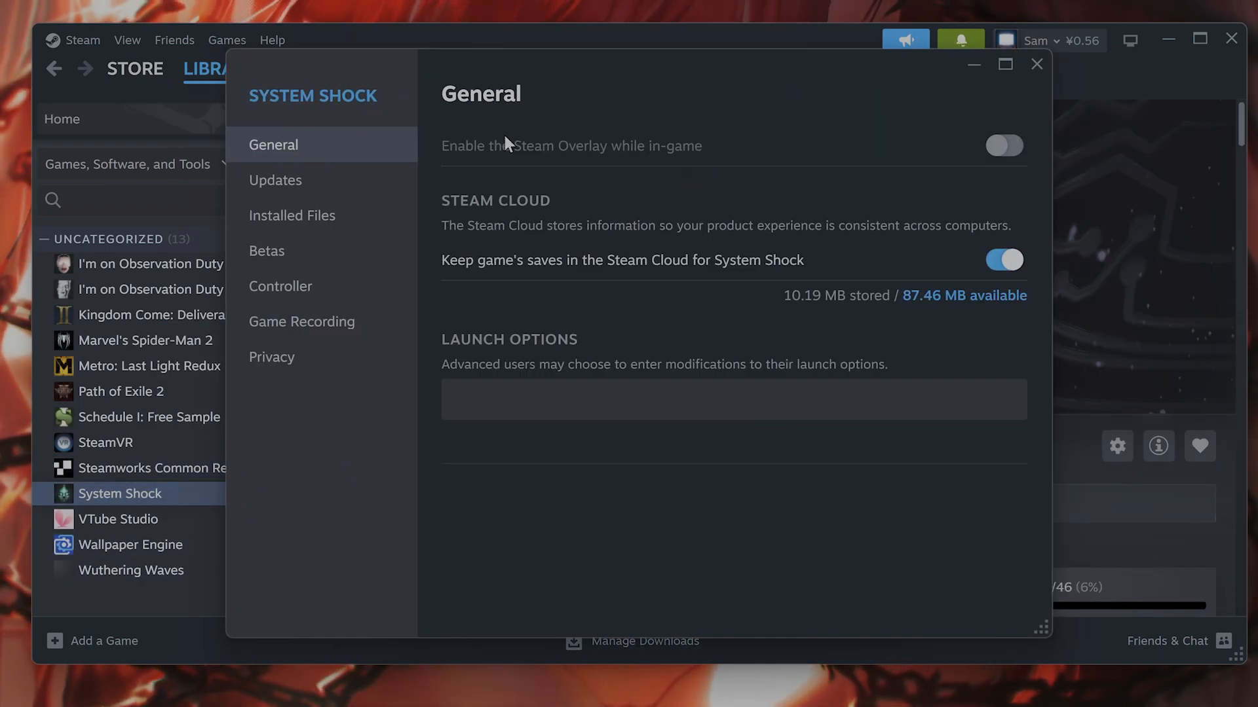
{"action": "mouse_move", "coordinate": [280, 285]}
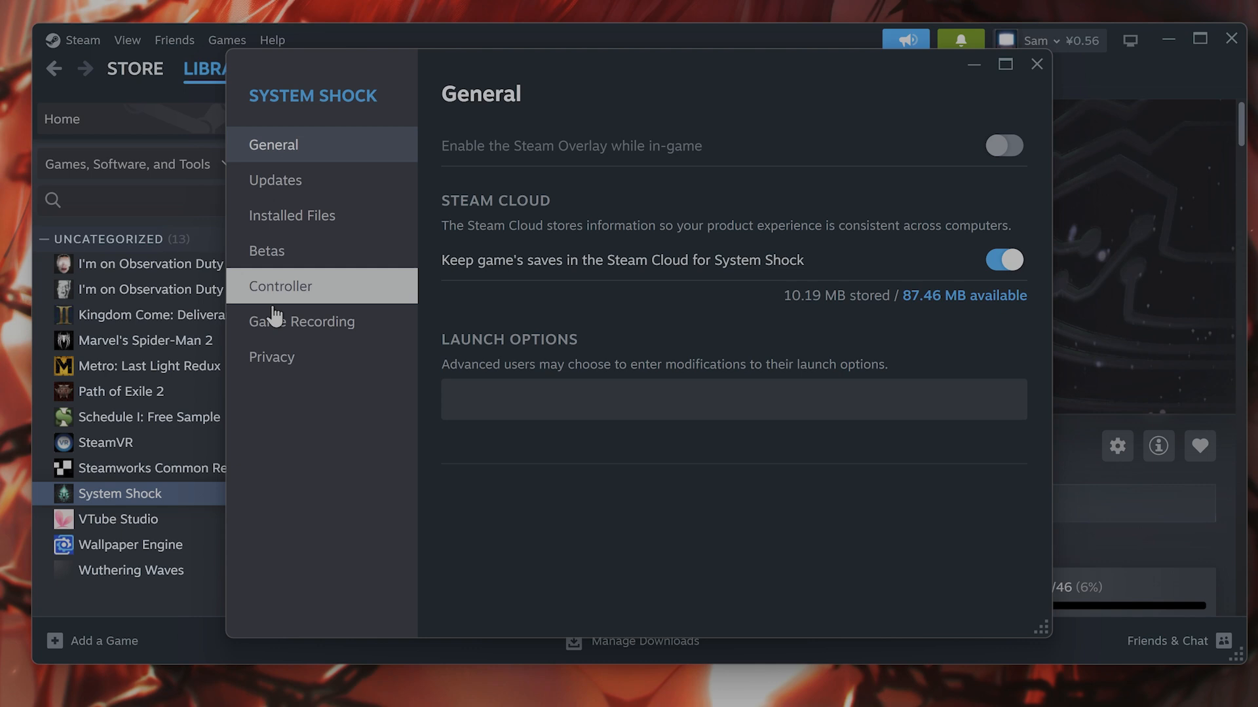
{"action": "mouse_move", "coordinate": [552, 176]}
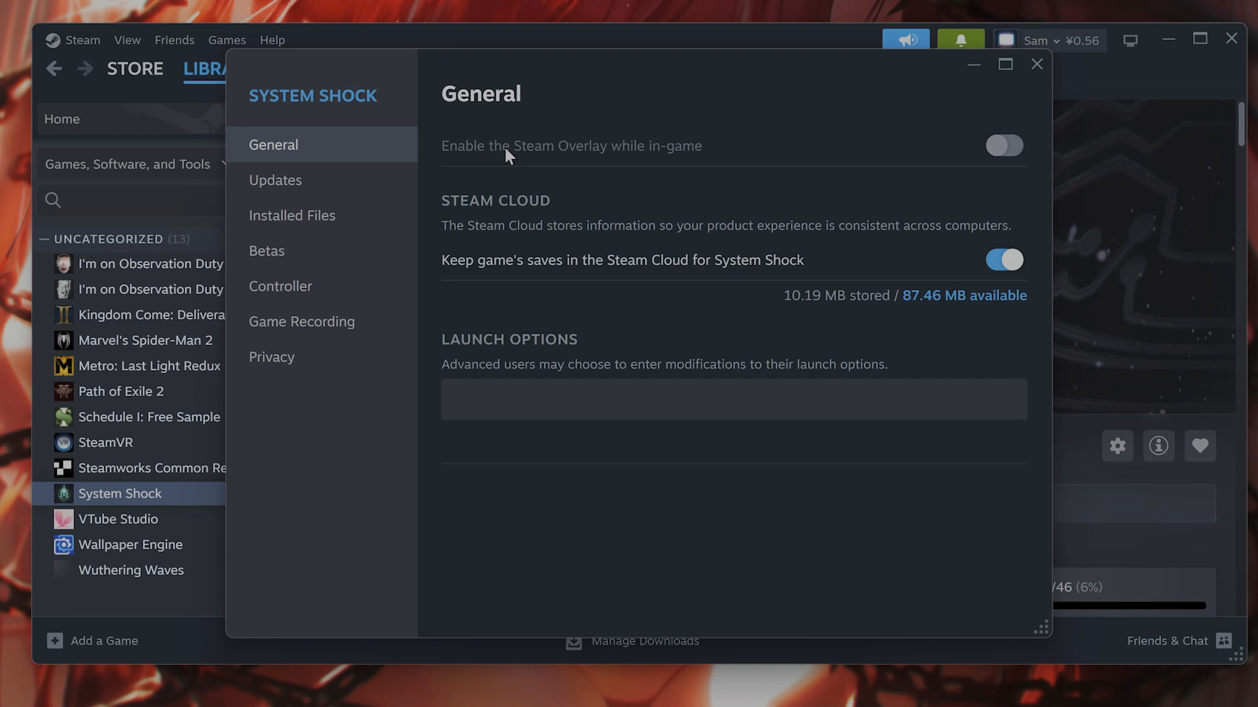
{"action": "mouse_move", "coordinate": [893, 150]}
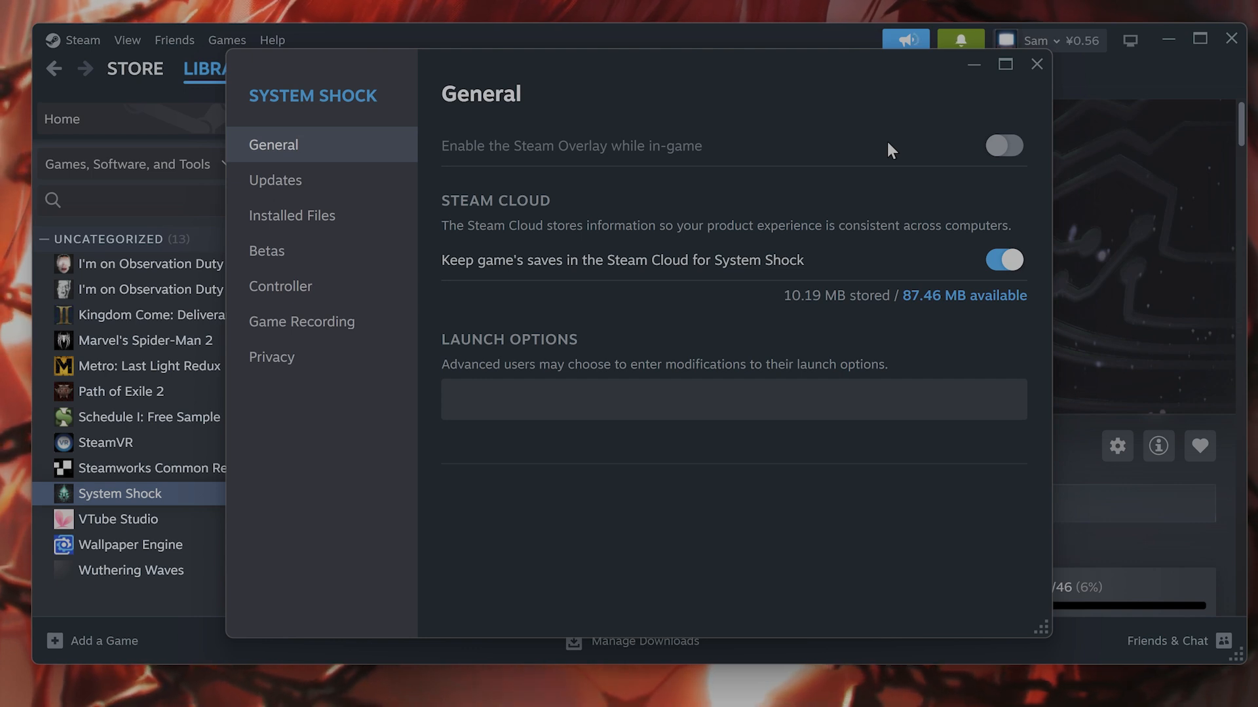
{"action": "mouse_move", "coordinate": [696, 272]}
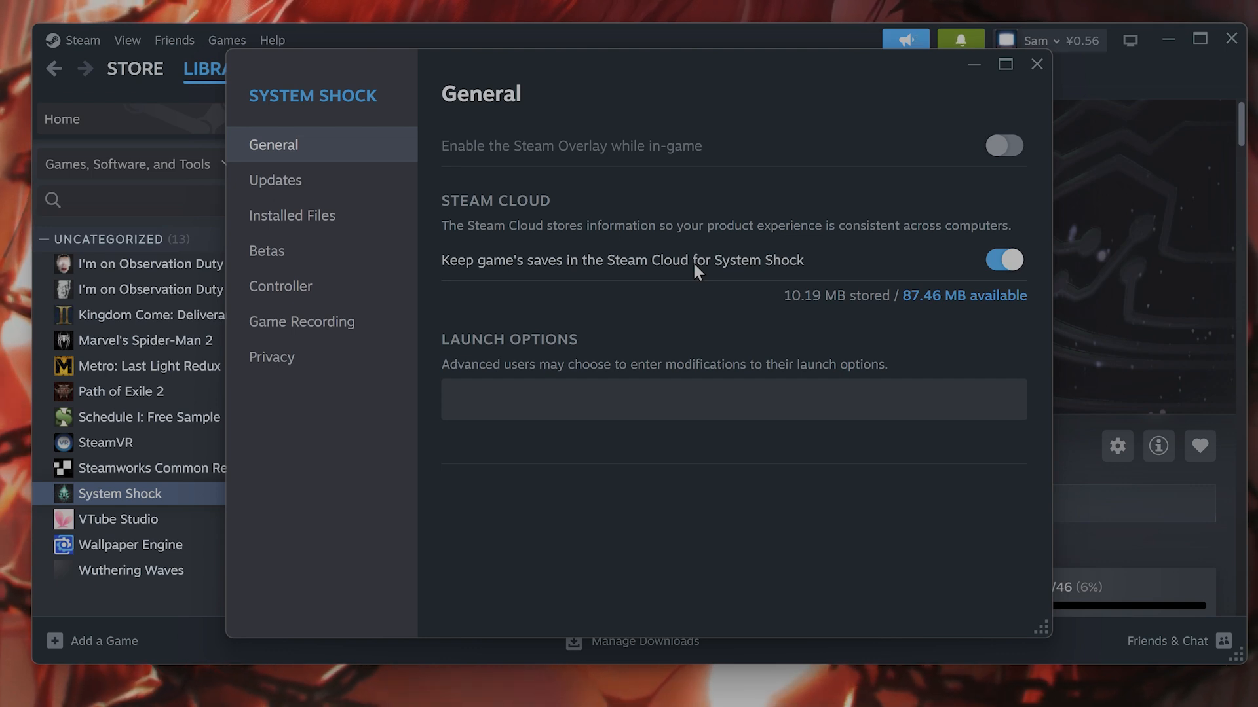
{"action": "left_click", "coordinate": [1036, 64]}
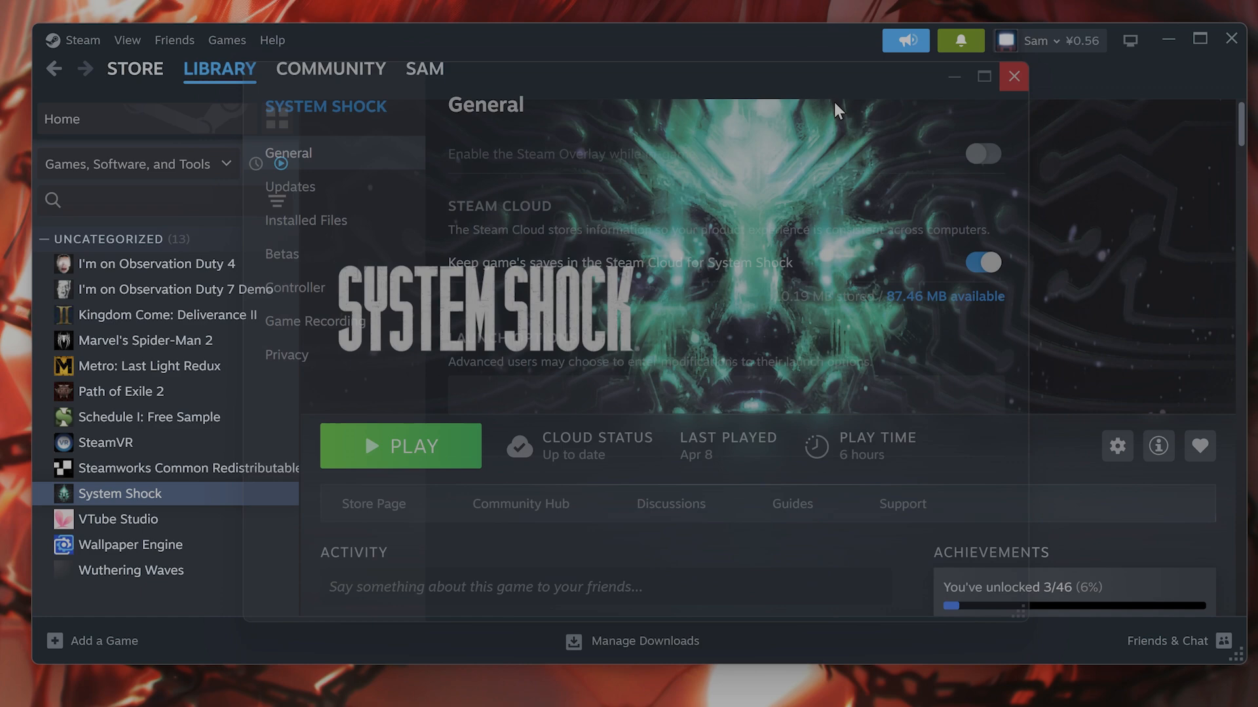
- Select System Shock and open its Properties from the right-click menu, twice
{"action": "left_click", "coordinate": [1013, 76]}
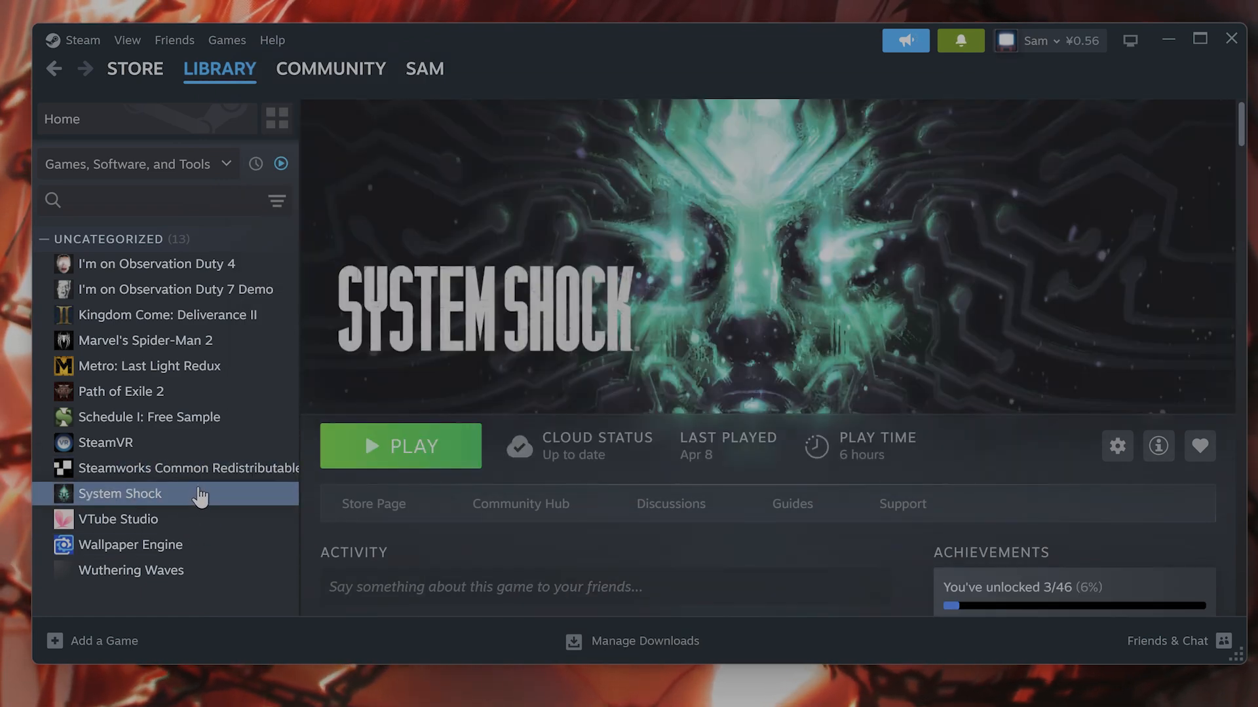
{"action": "right_click", "coordinate": [121, 493]}
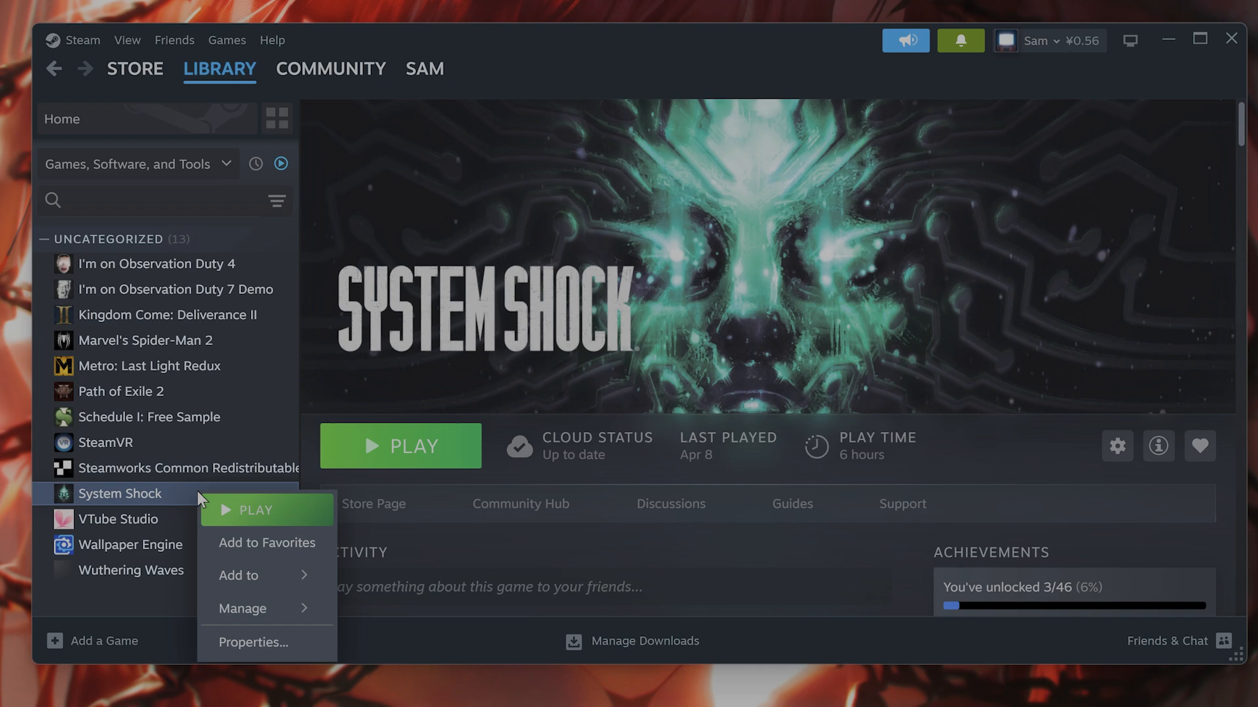
{"action": "left_click", "coordinate": [253, 643]}
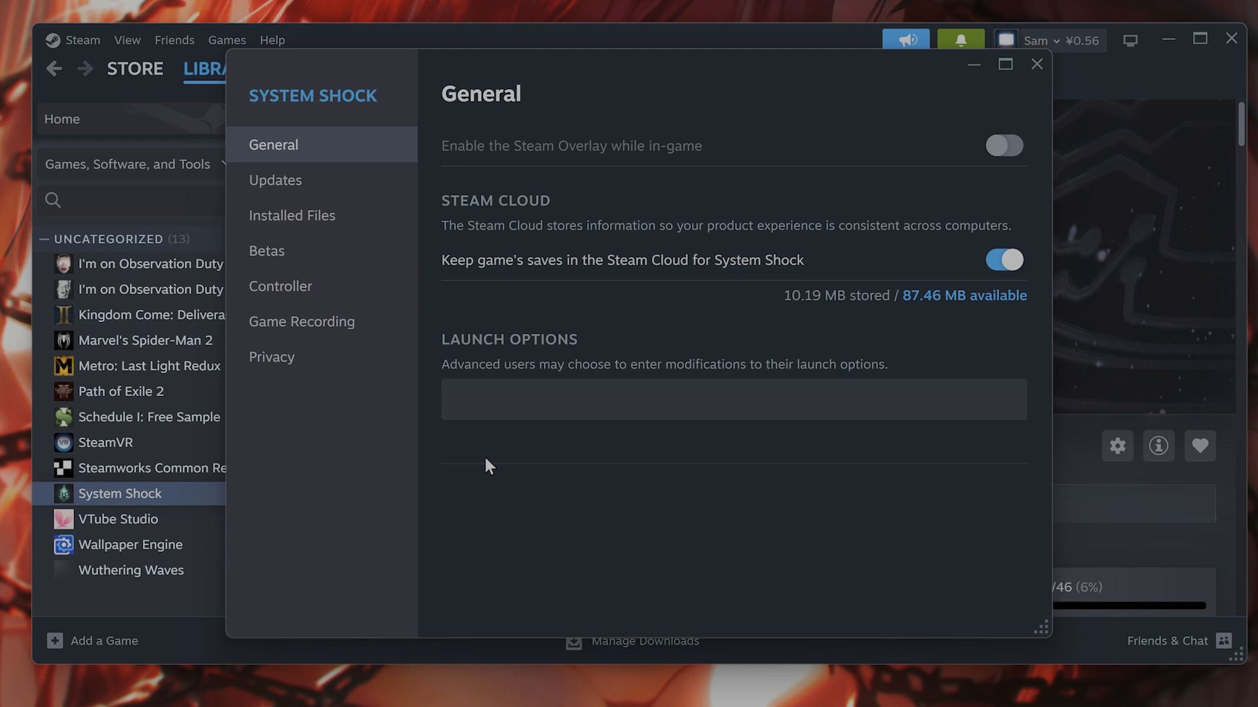
{"action": "mouse_move", "coordinate": [468, 453]}
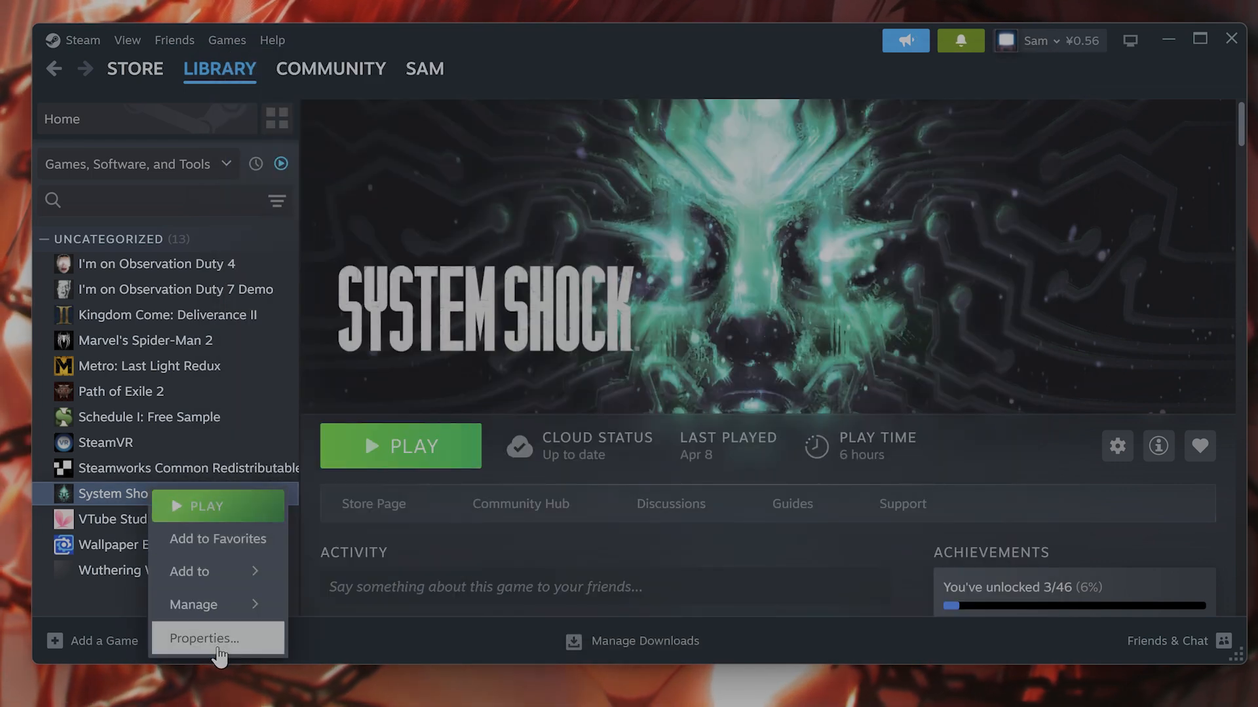
{"action": "left_click", "coordinate": [203, 638]}
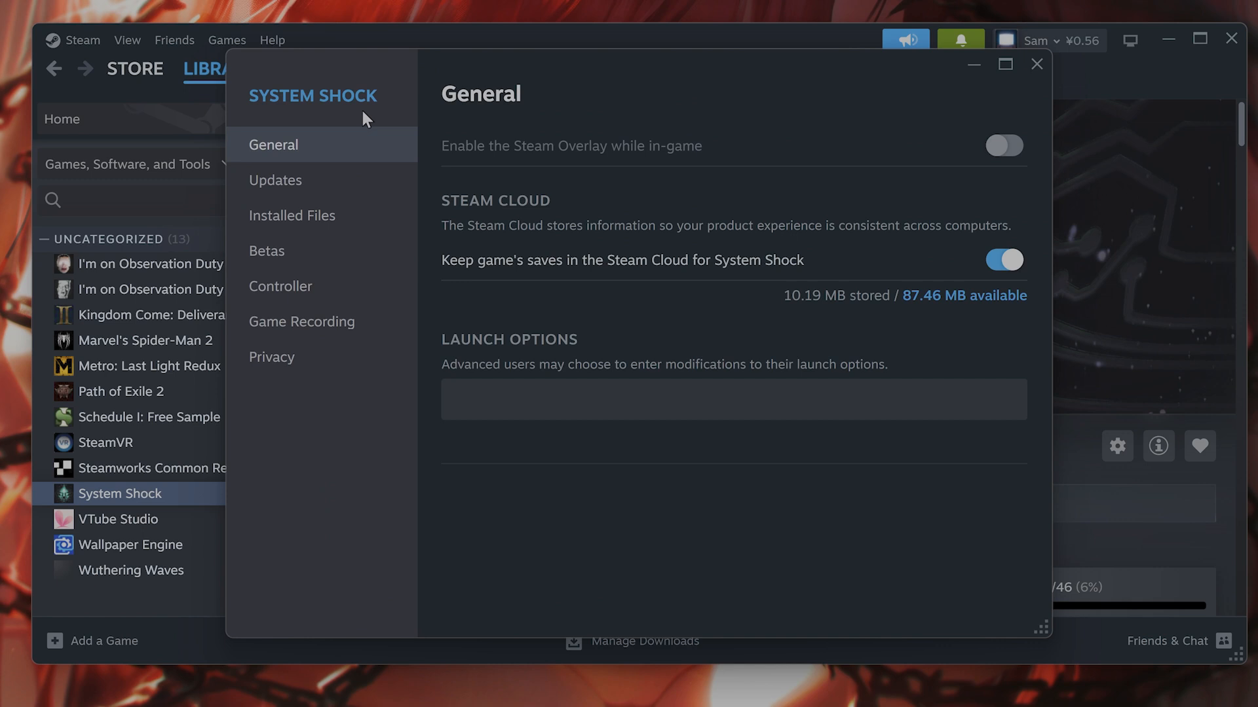
- Enter -dx11 in System Shock's Launch Options field and select the text
{"action": "left_click", "coordinate": [553, 400]}
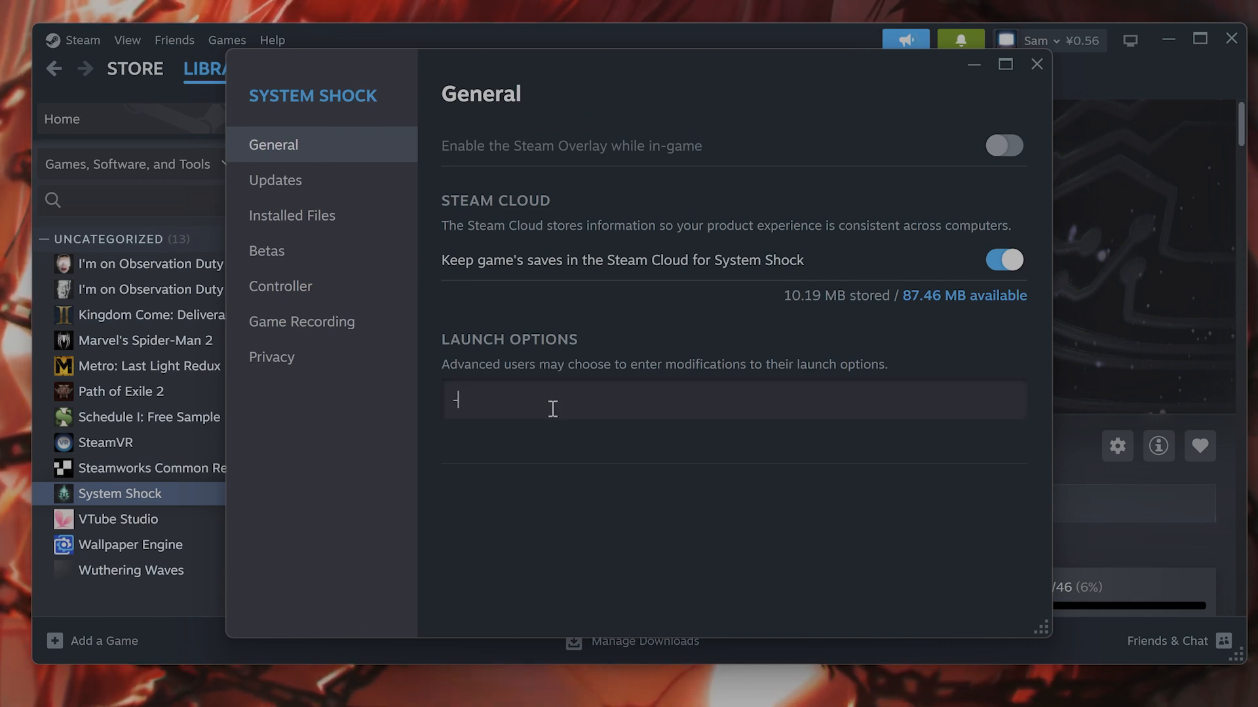
{"action": "type", "text": "-dx11"}
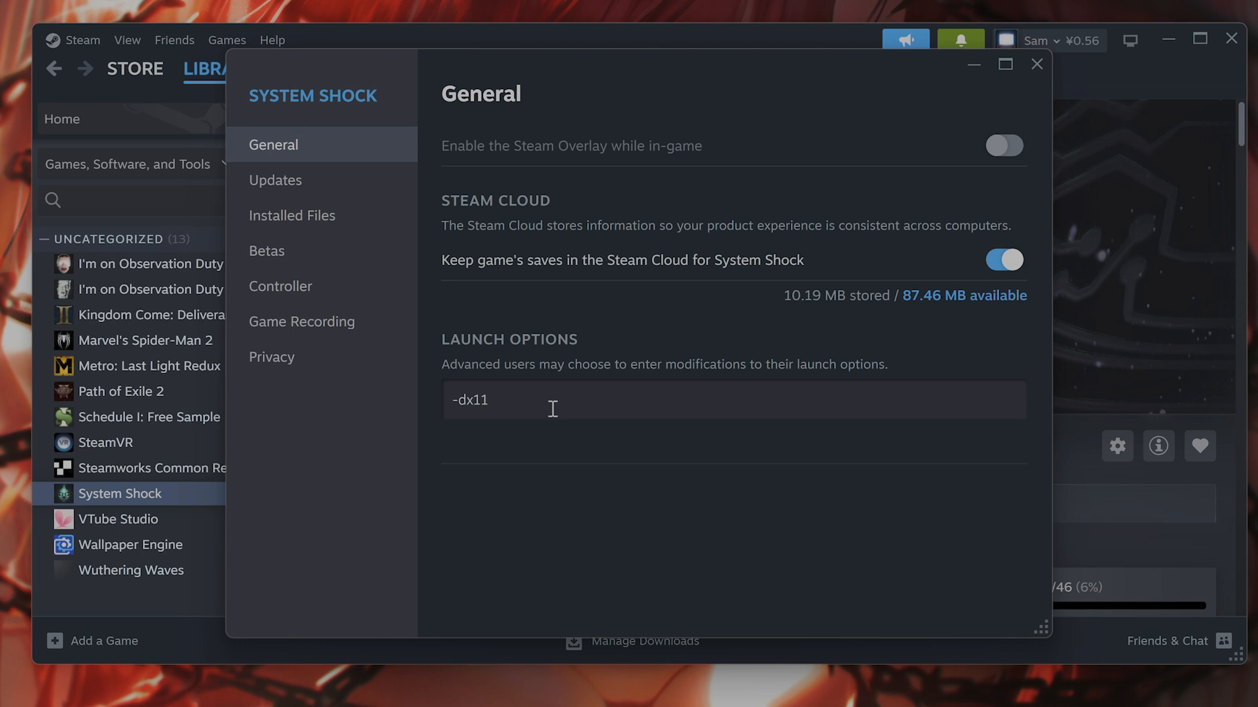
{"action": "double_click", "coordinate": [469, 400]}
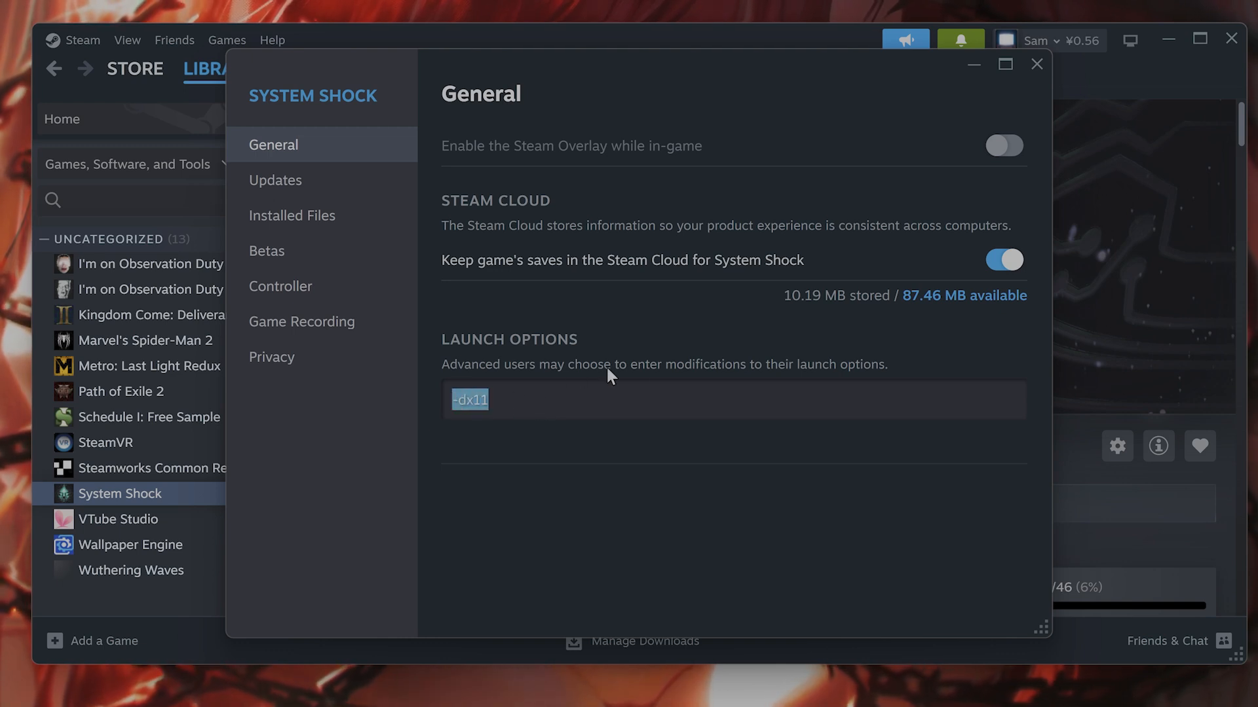
{"action": "mouse_move", "coordinate": [752, 377]}
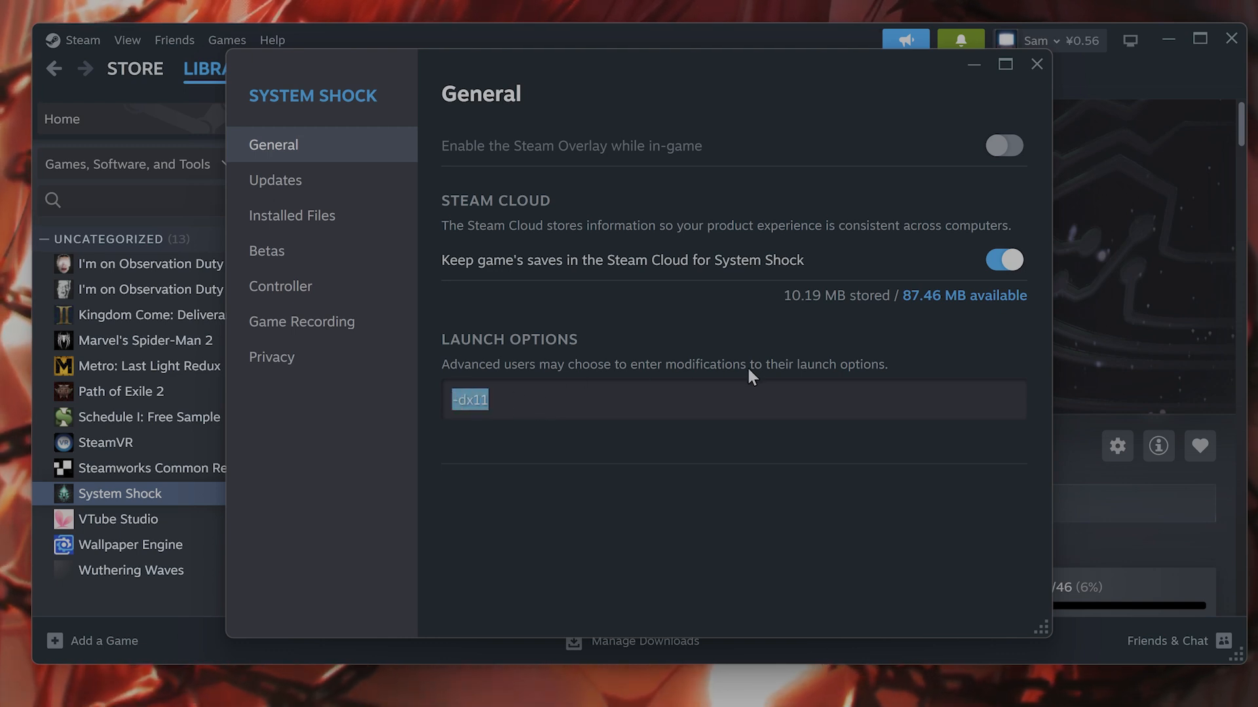
- Delete the -dx11 text from the Launch Options field
{"action": "key", "text": "Delete"}
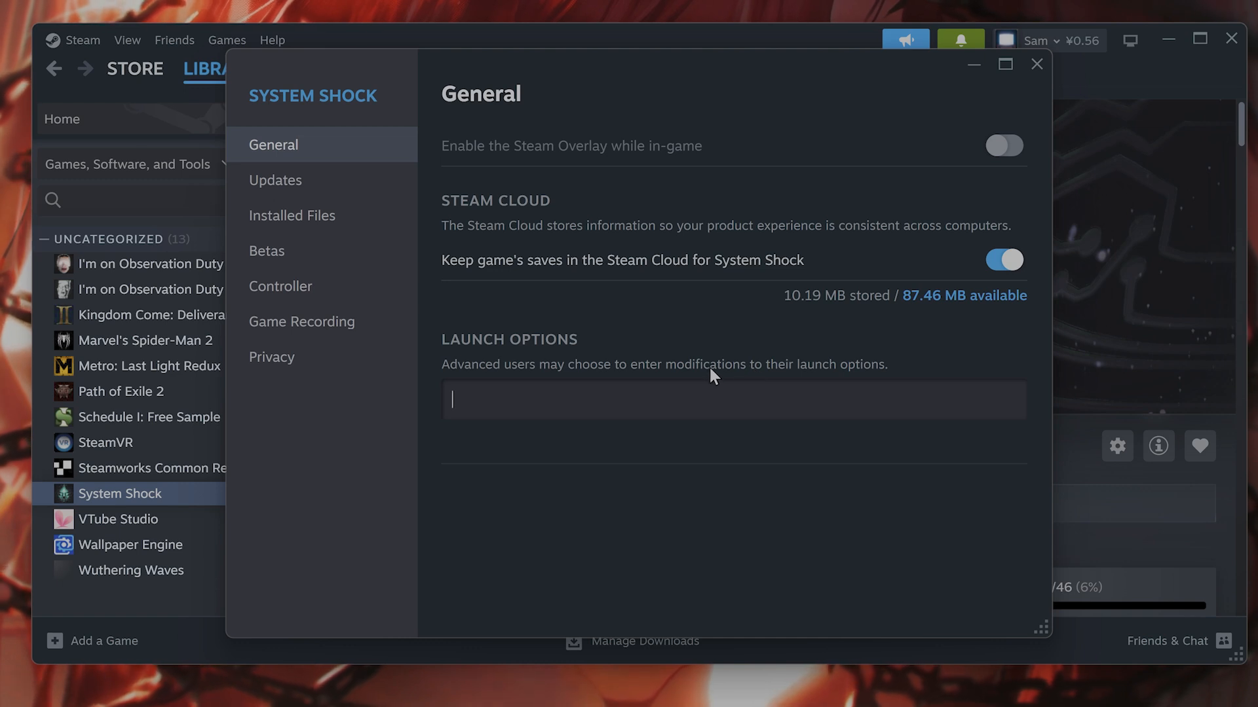
{"action": "mouse_move", "coordinate": [706, 373]}
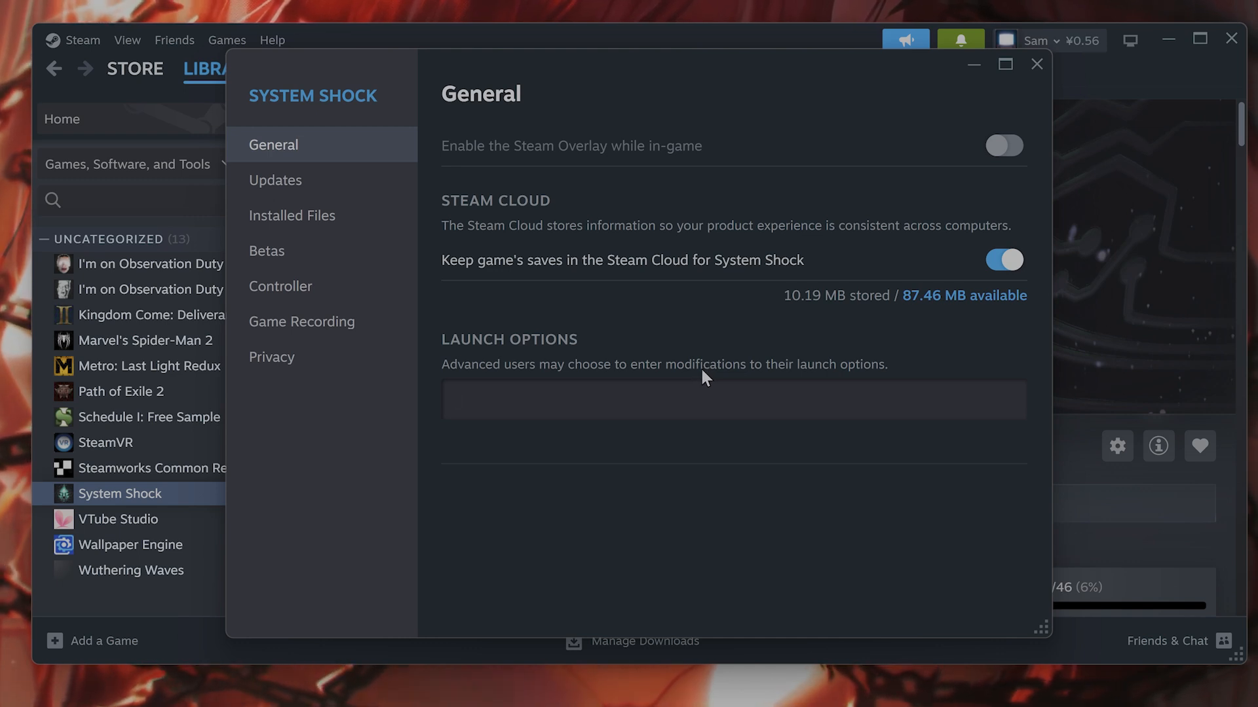
{"action": "mouse_move", "coordinate": [688, 345]}
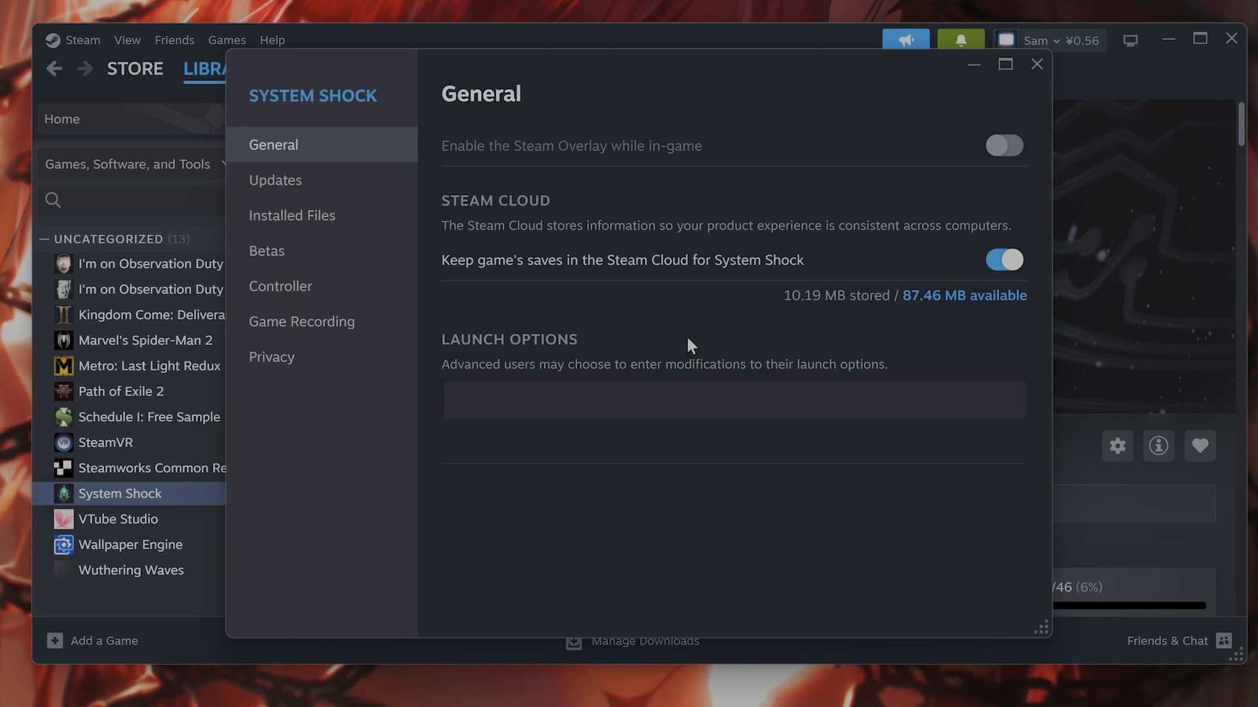
{"action": "mouse_move", "coordinate": [685, 355]}
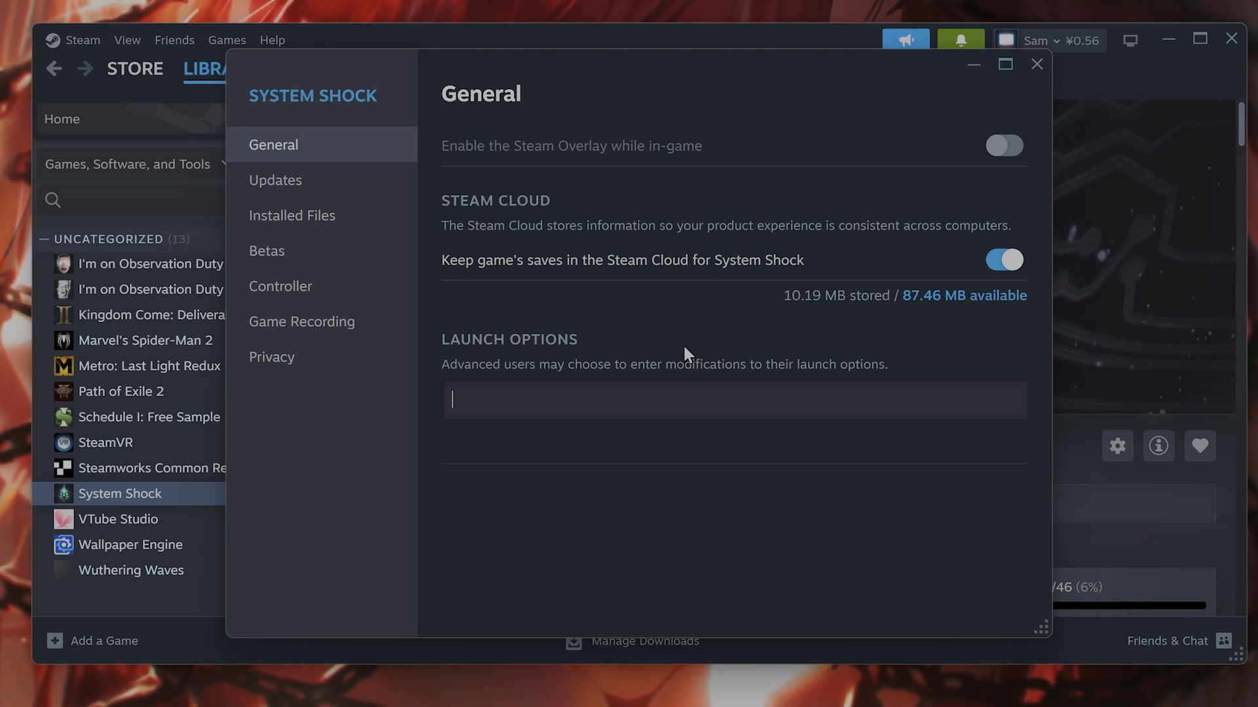
{"action": "mouse_move", "coordinate": [688, 350]}
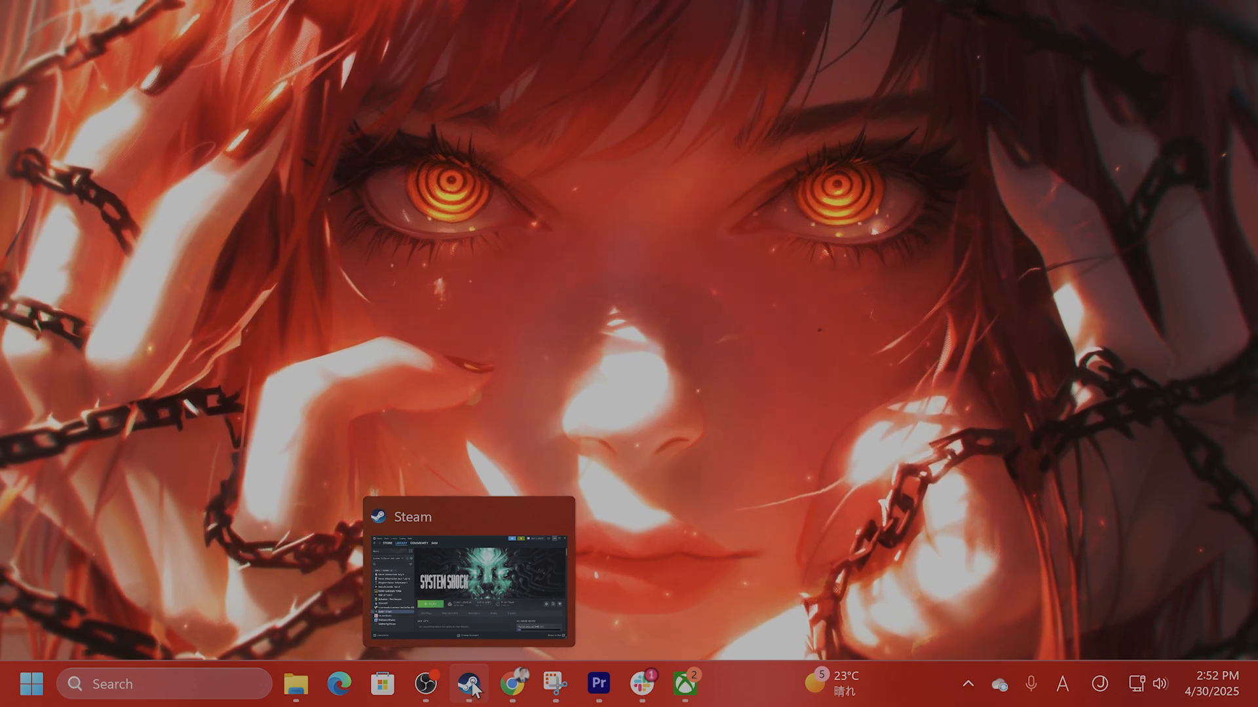
- Restore Steam and show System Shock's right-click actions menu in the library
{"action": "left_click", "coordinate": [469, 684]}
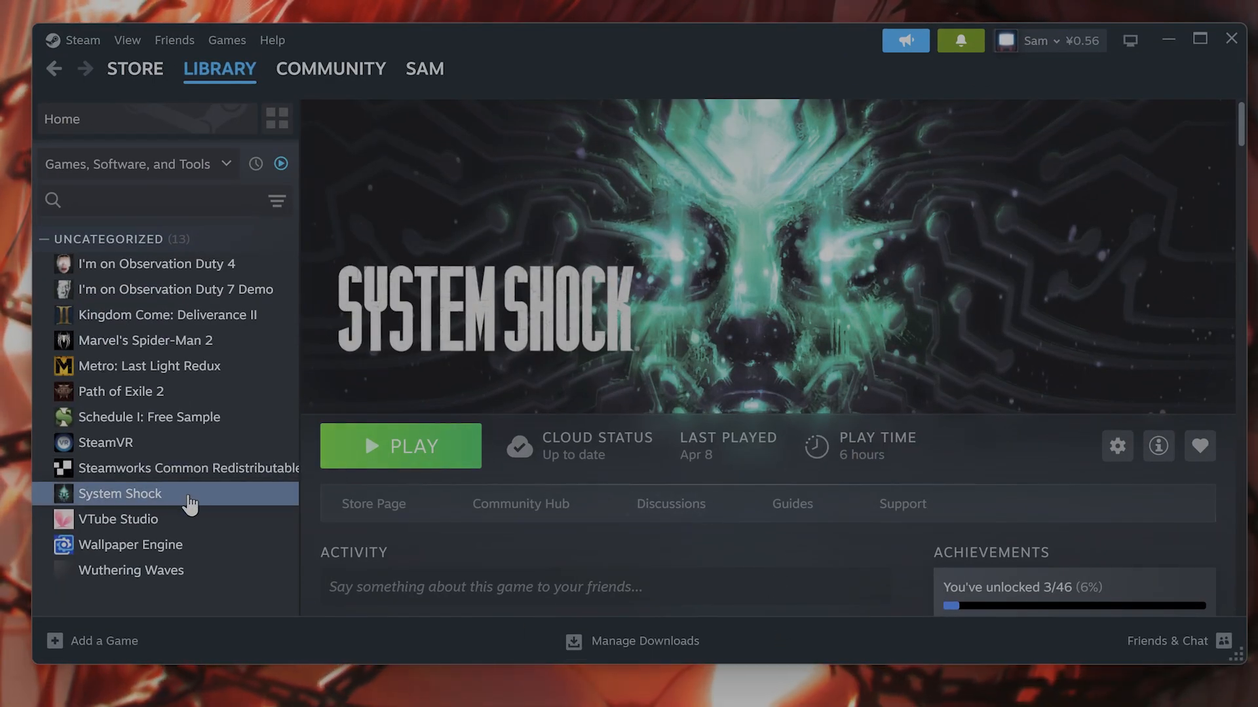
{"action": "right_click", "coordinate": [121, 493]}
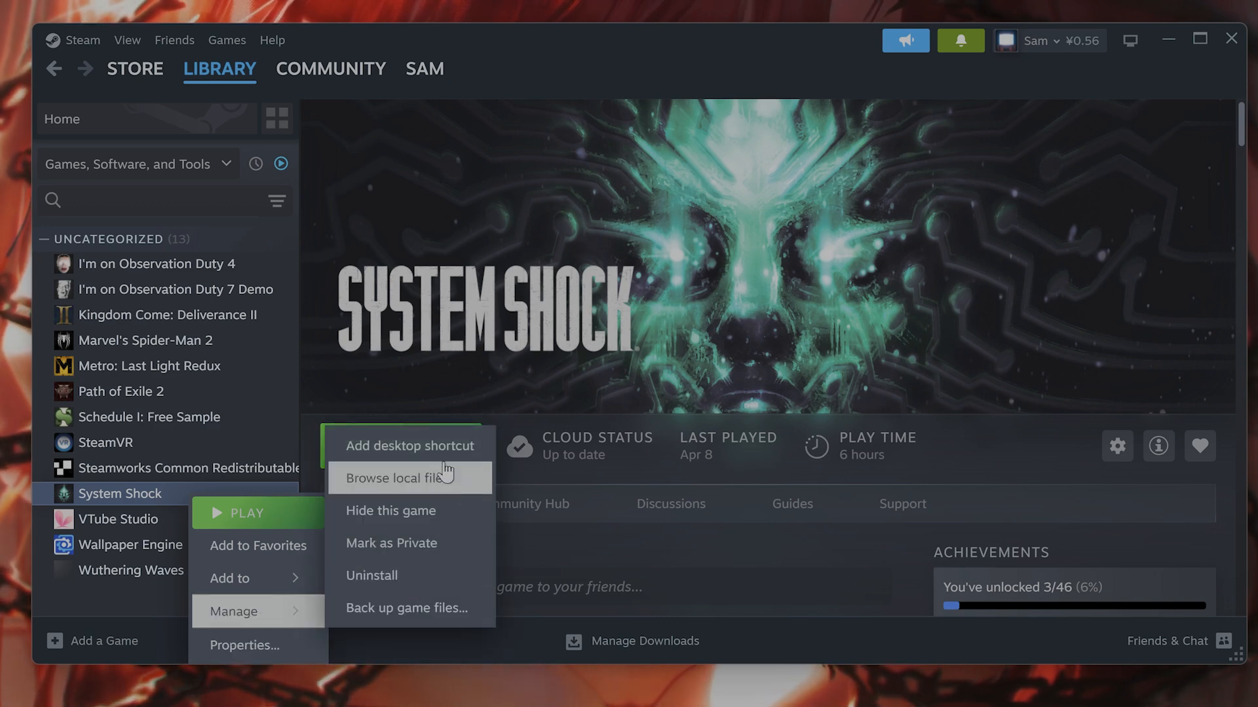
{"action": "mouse_move", "coordinate": [409, 446]}
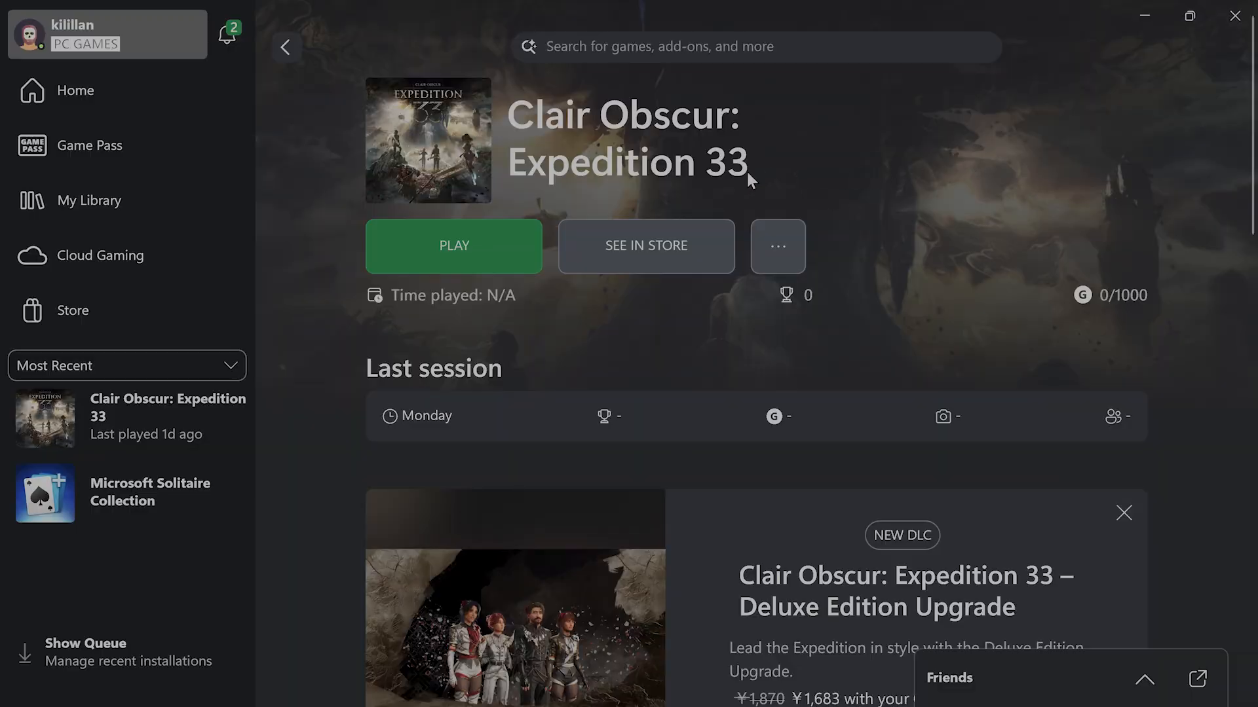
{"action": "mouse_move", "coordinate": [784, 183]}
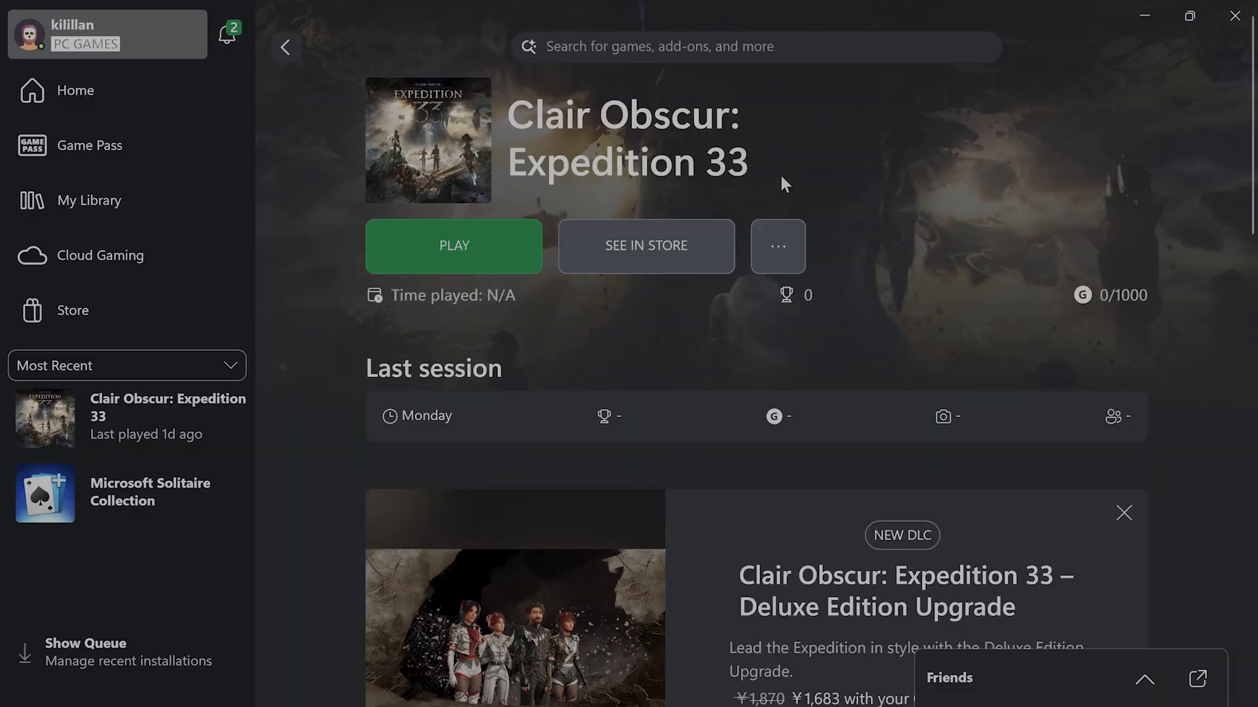
{"action": "mouse_move", "coordinate": [210, 433]}
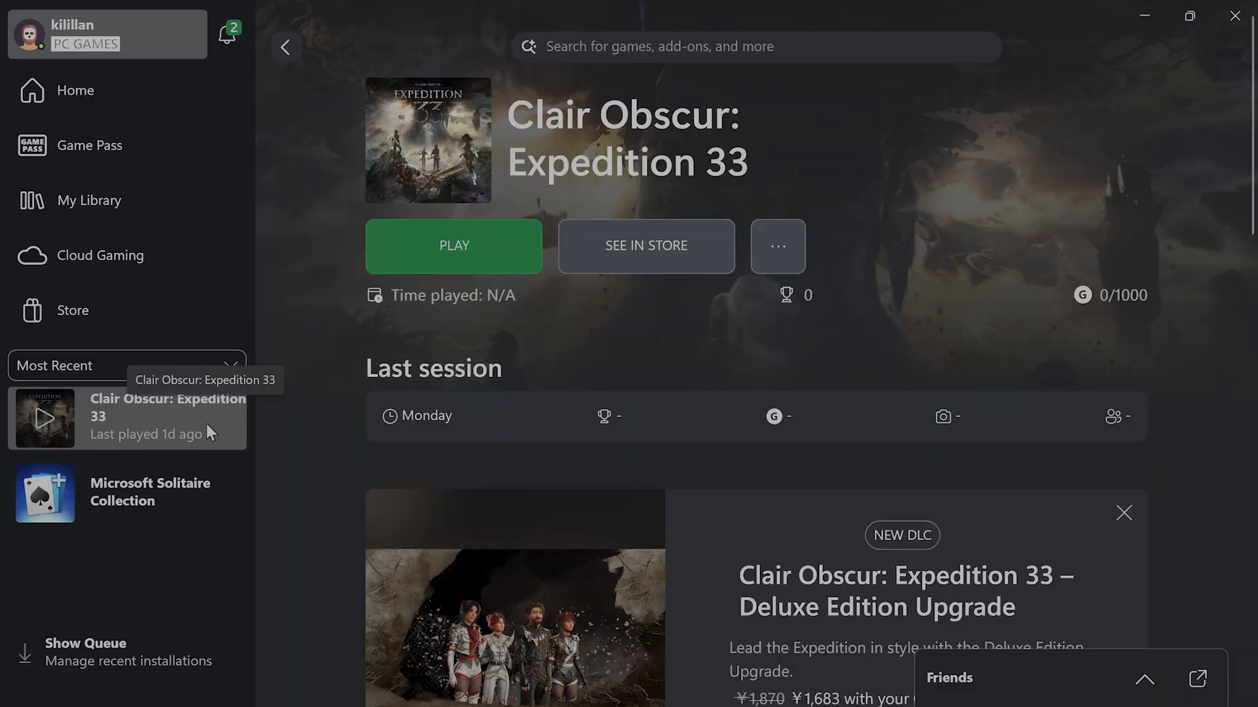
{"action": "mouse_move", "coordinate": [190, 421]}
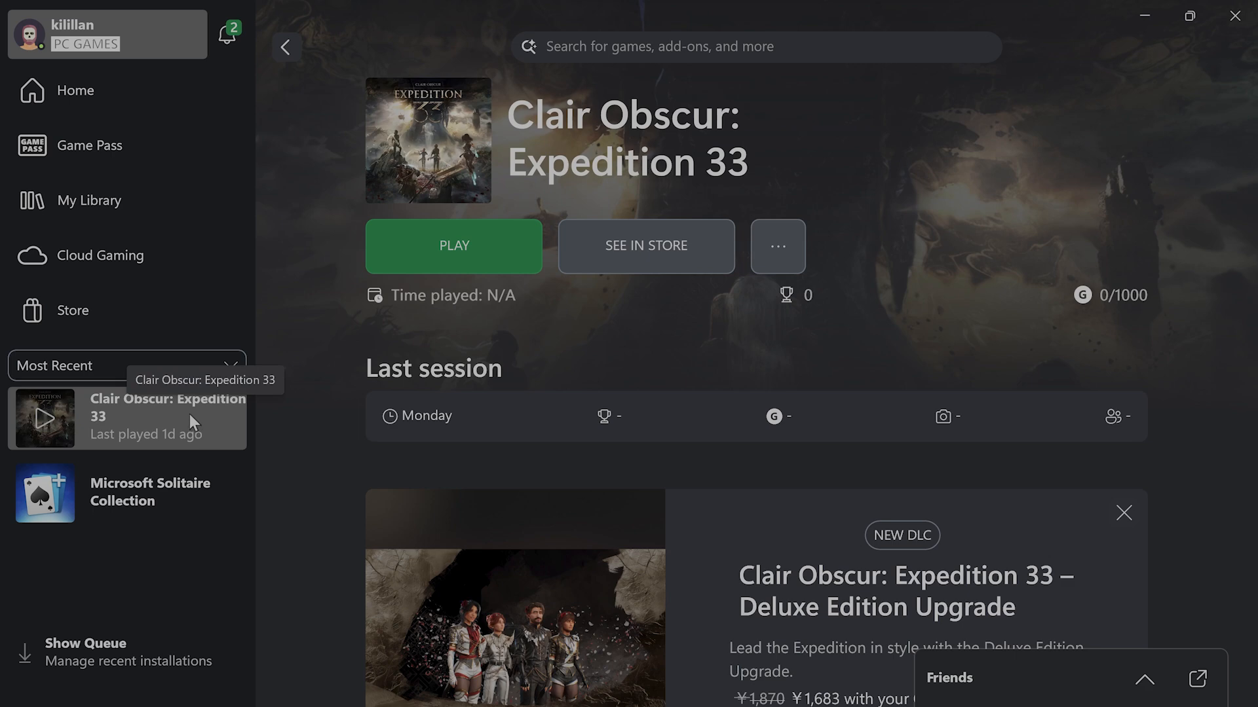
- Choose Manage for Clair Obscur: Expedition 33 from its context menu
{"action": "right_click", "coordinate": [168, 417]}
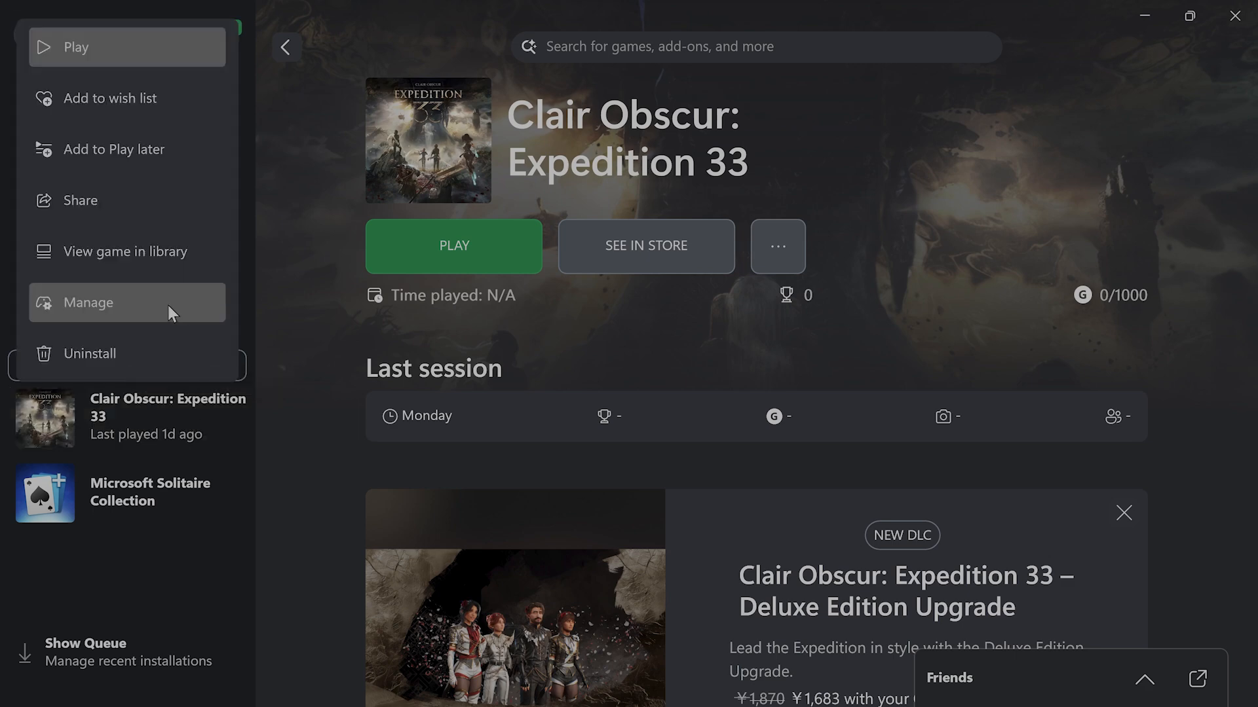
{"action": "left_click", "coordinate": [87, 302]}
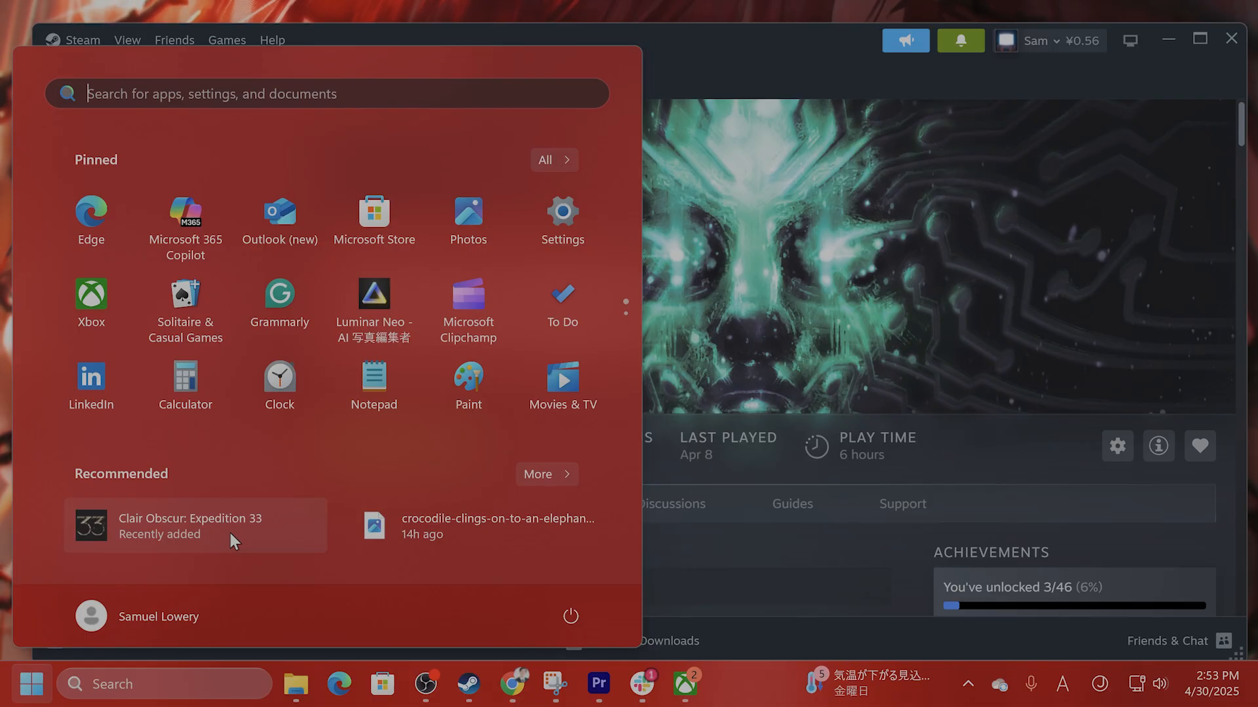
- Show the context menu for Clair Obscur: Expedition 33 under the Start menu's Recommended list
{"action": "right_click", "coordinate": [193, 525]}
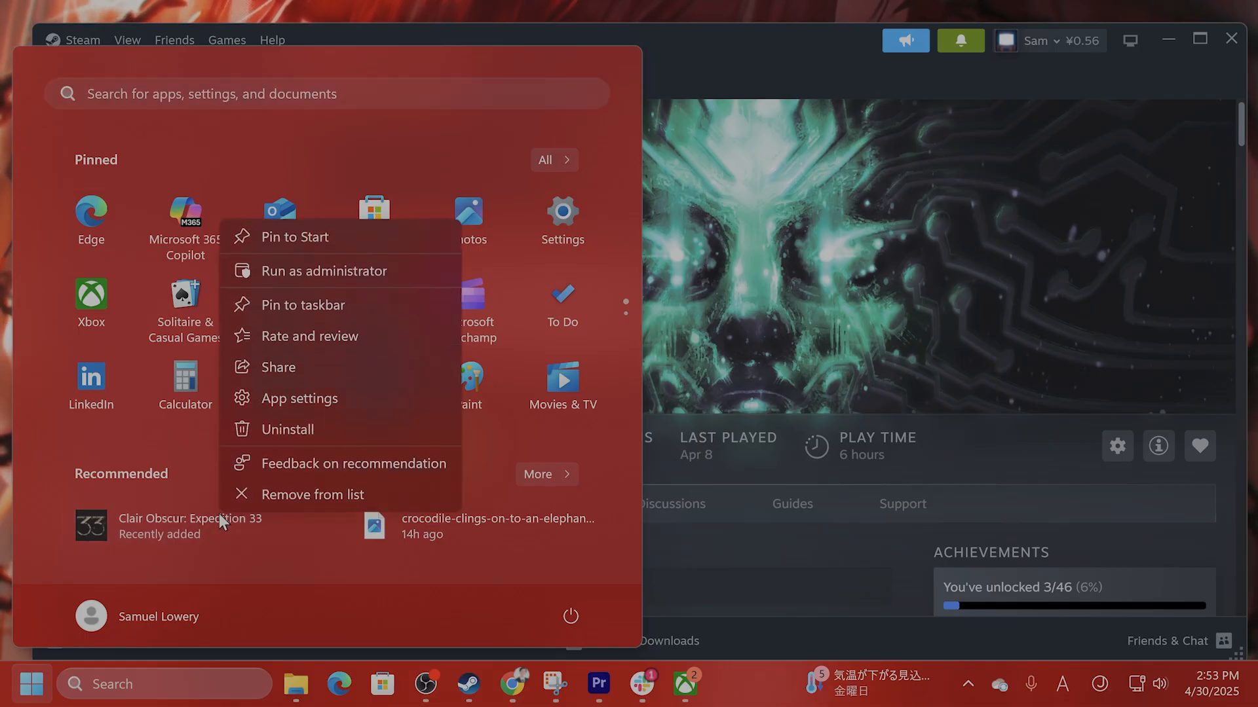